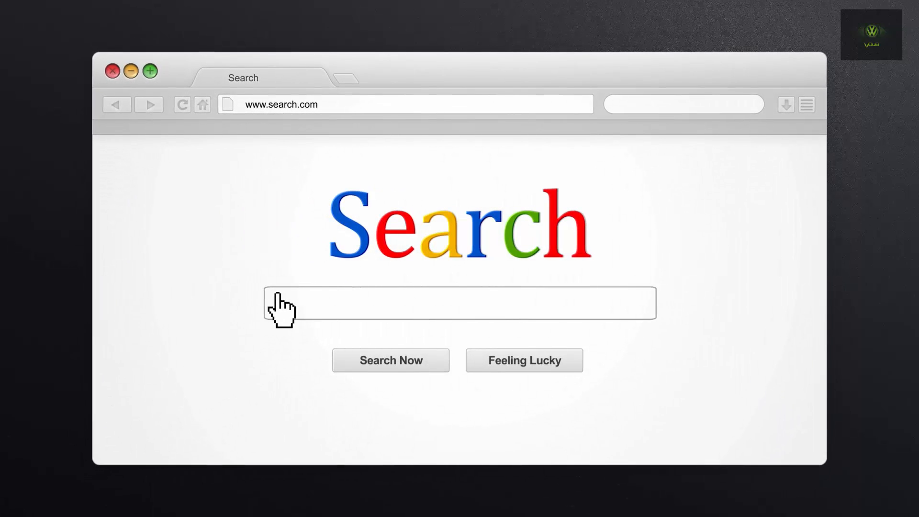
# - Leave Kodi via the recent apps and launch ES File Explorer on its homepage
pyautogui.write('Vdubt25 youtube tutoria')
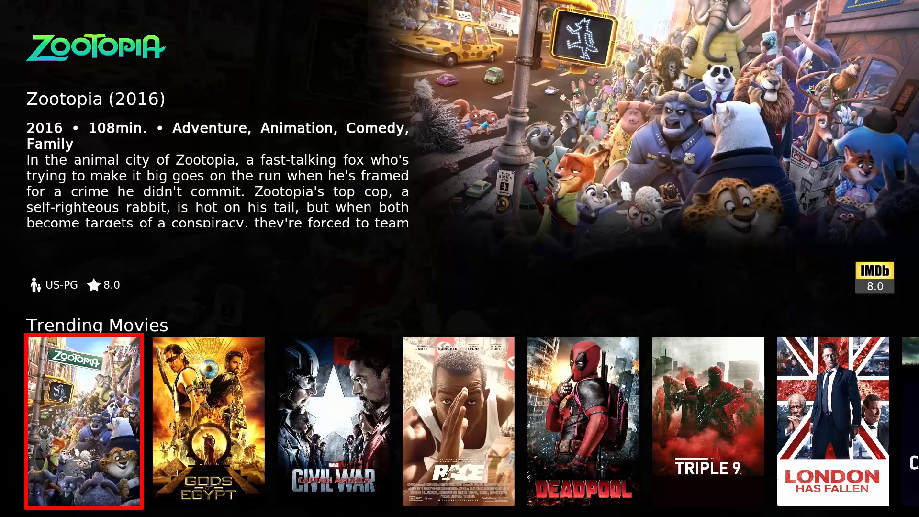
pyautogui.click(34, 24)
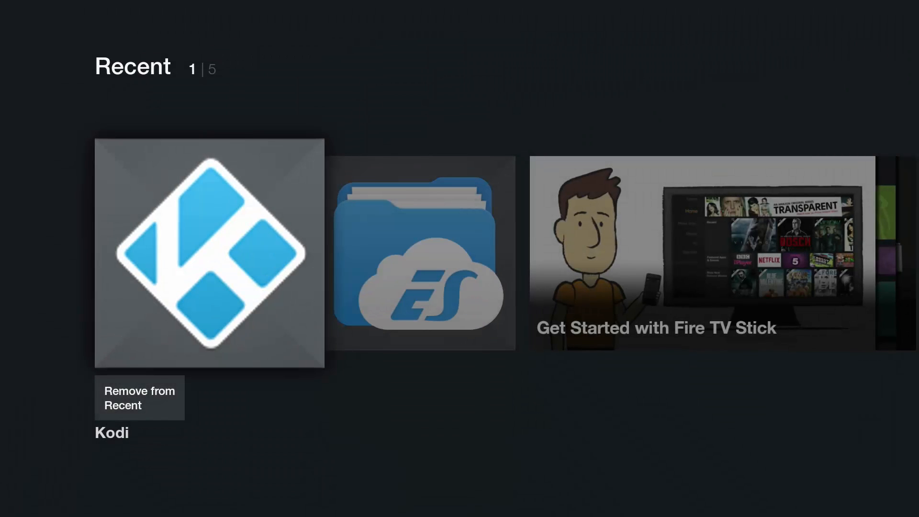
pyautogui.hscroll(3)
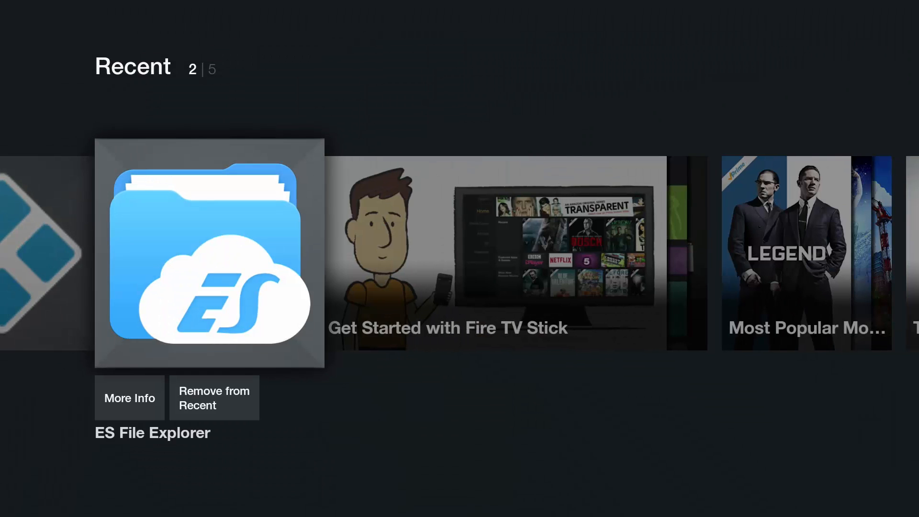
pyautogui.click(209, 252)
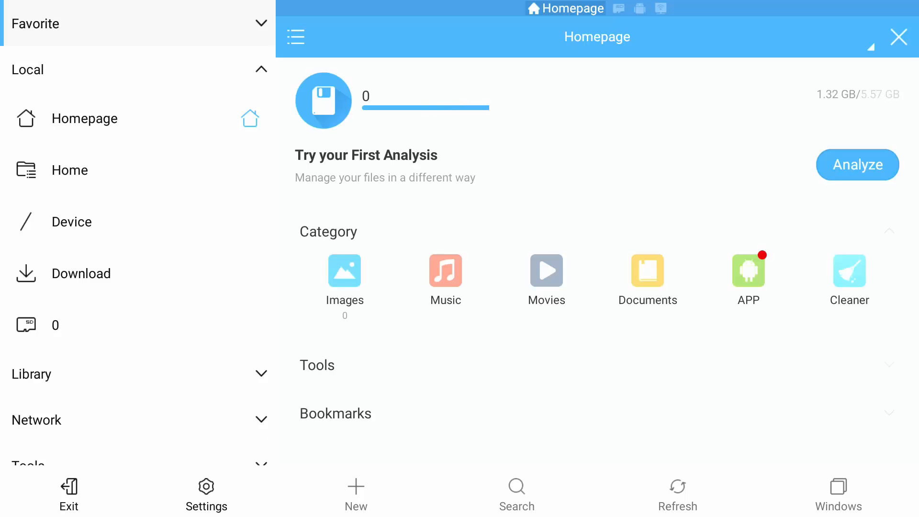
# - Browse sdcard > Android > data and mark the org.xbmc.kodi folder for an action
pyautogui.click(69, 170)
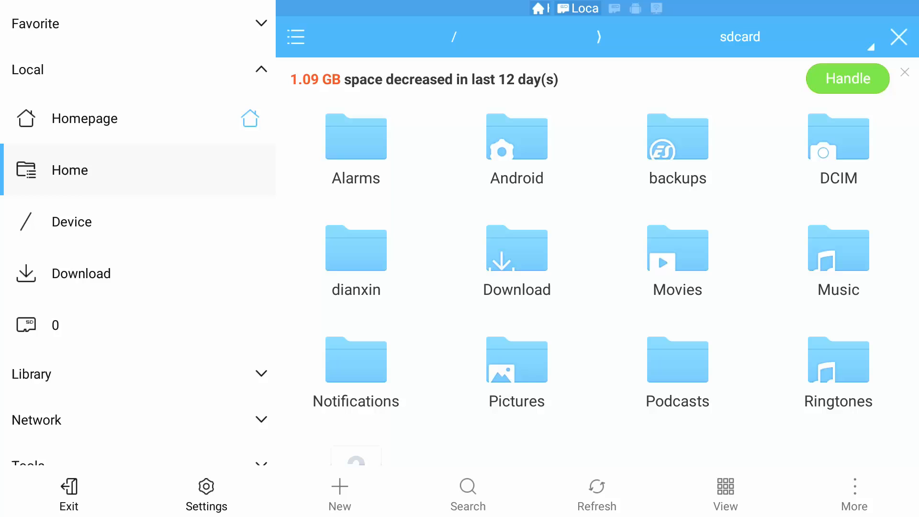
pyautogui.click(516, 138)
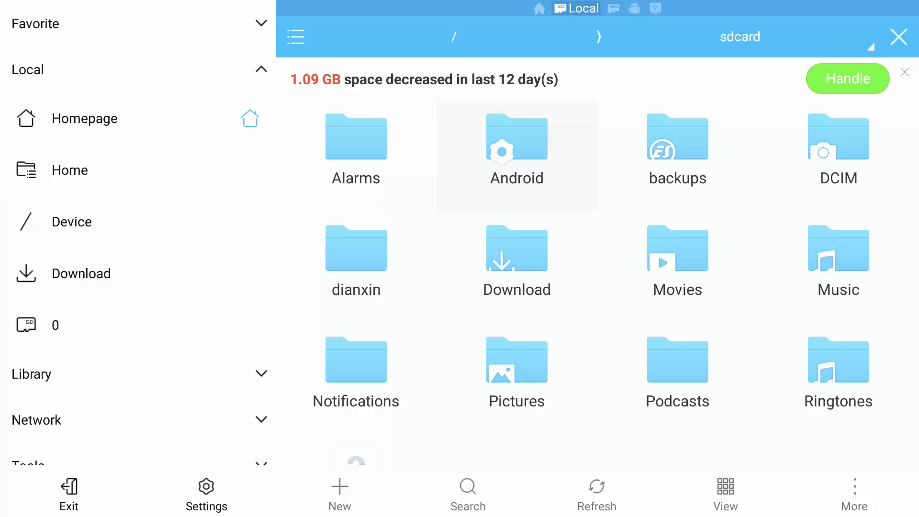
pyautogui.doubleClick(517, 138)
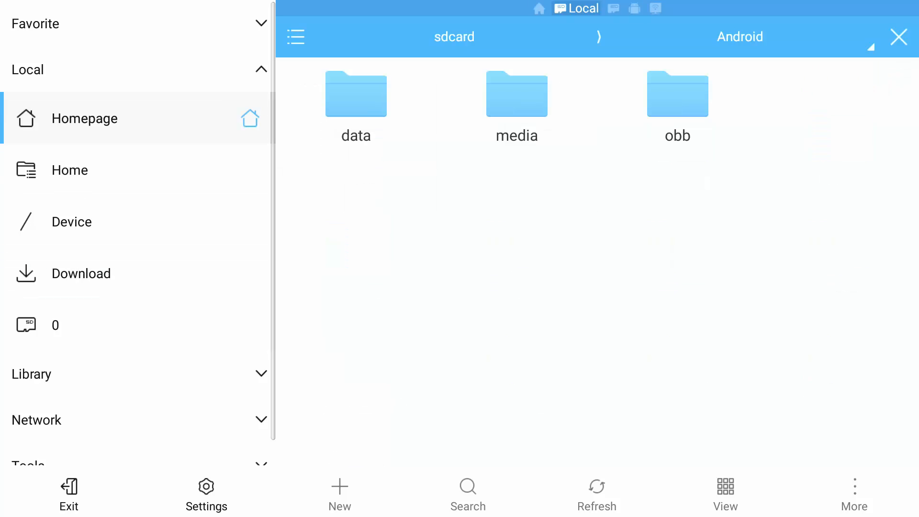
pyautogui.doubleClick(356, 94)
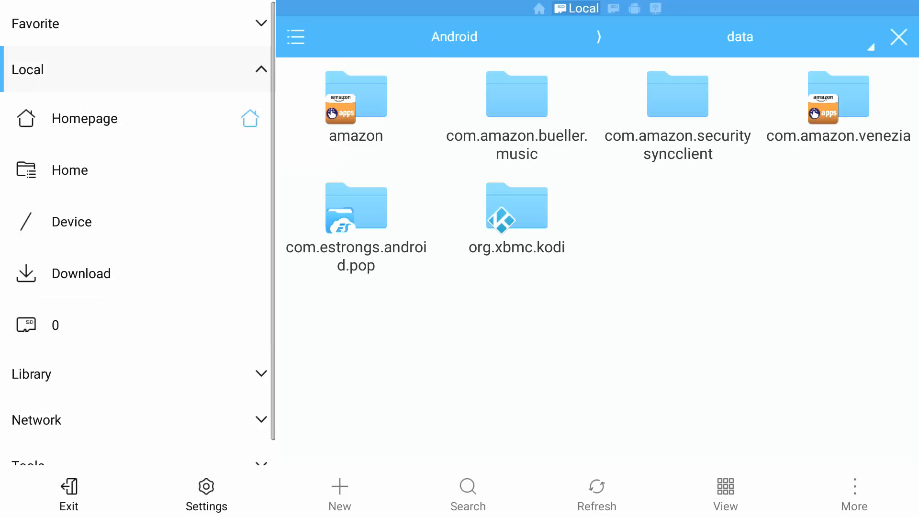
pyautogui.click(516, 208)
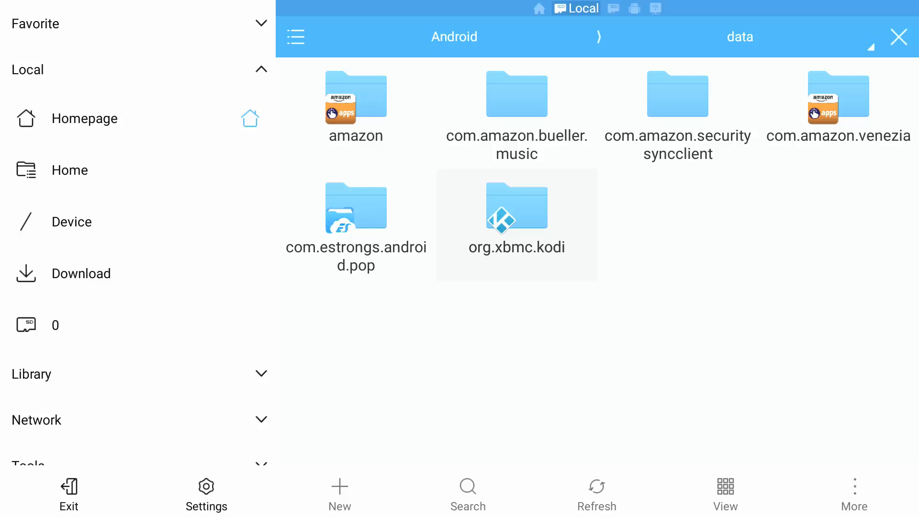
pyautogui.click(517, 206)
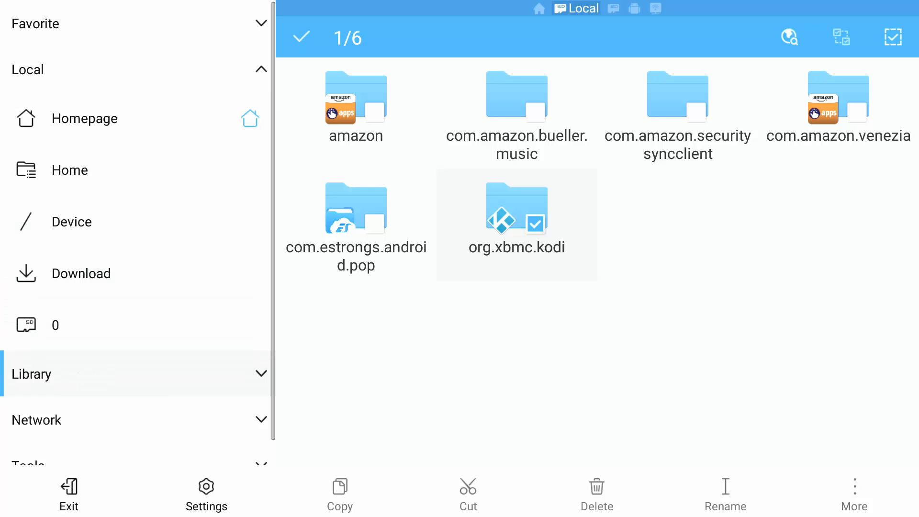
# - Bring up the More actions menu to reach Compress for the marked org.xbmc.kodi folder
pyautogui.scroll(3)
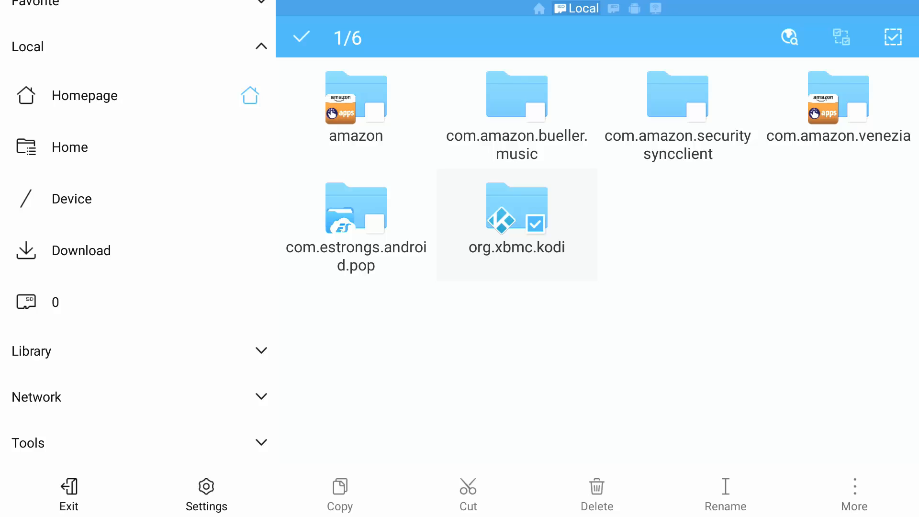
pyautogui.click(854, 492)
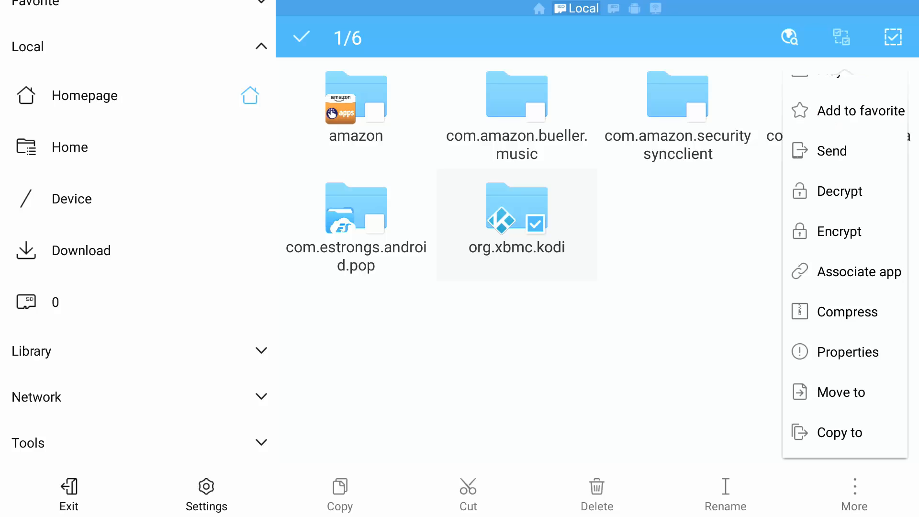
pyautogui.scroll(3)
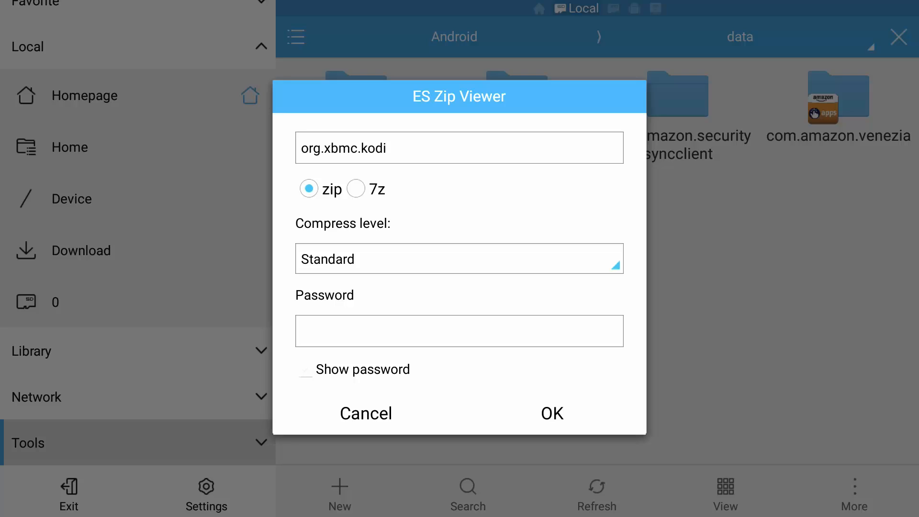
pyautogui.click(459, 147)
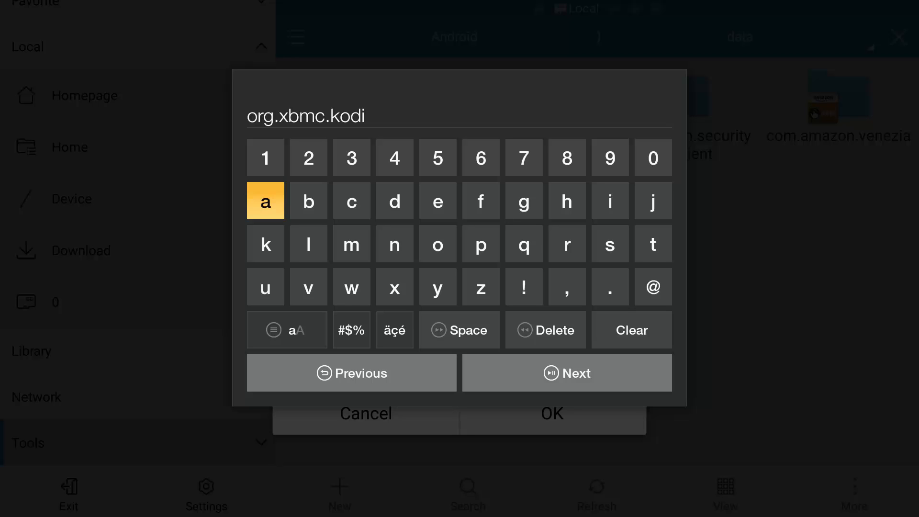
pyautogui.moveTo(265, 286)
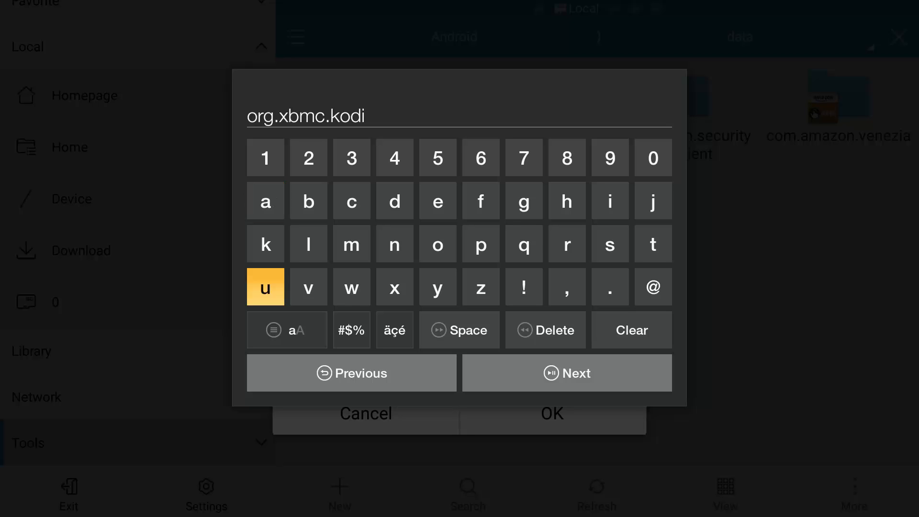
pyautogui.click(566, 373)
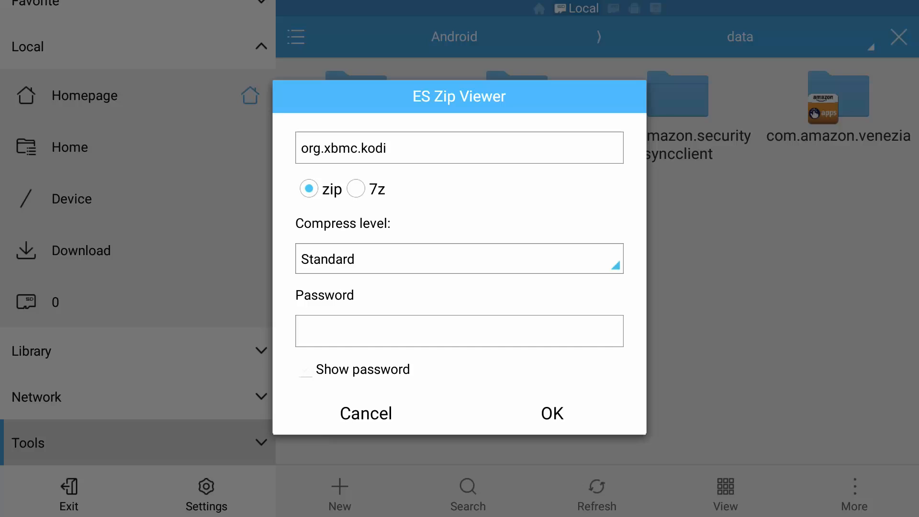
# - Review the compression level choices and keep Standard for the org.xbmc.kodi zip
pyautogui.click(459, 259)
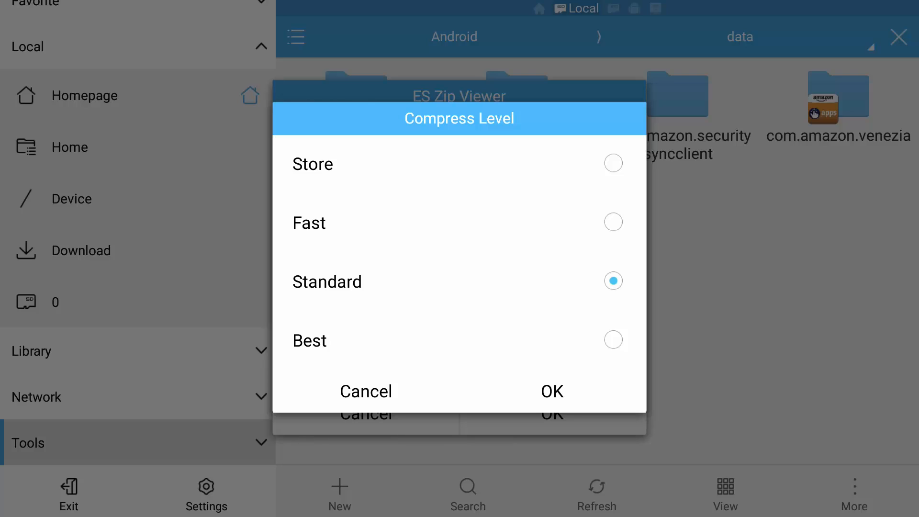
pyautogui.click(551, 391)
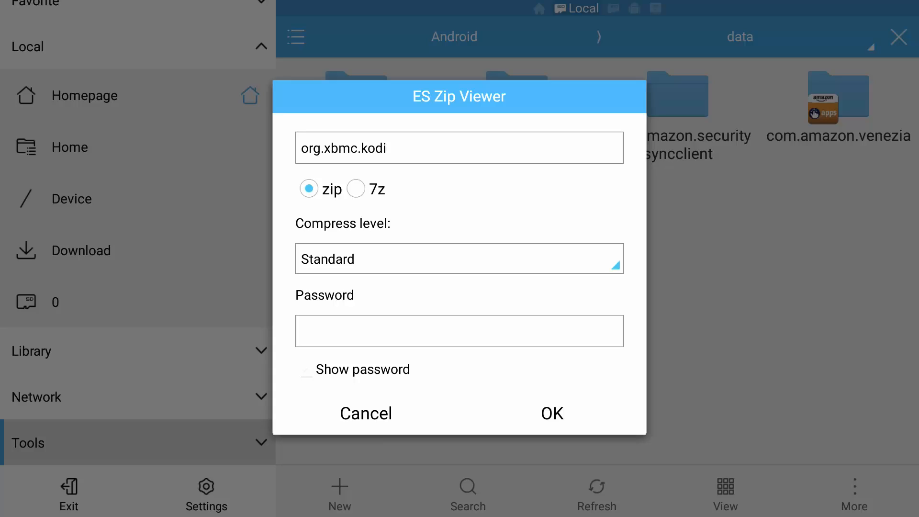
# - Confirm creating org.xbmc.kodi.zip and let the compression finish in Android/data
pyautogui.click(551, 413)
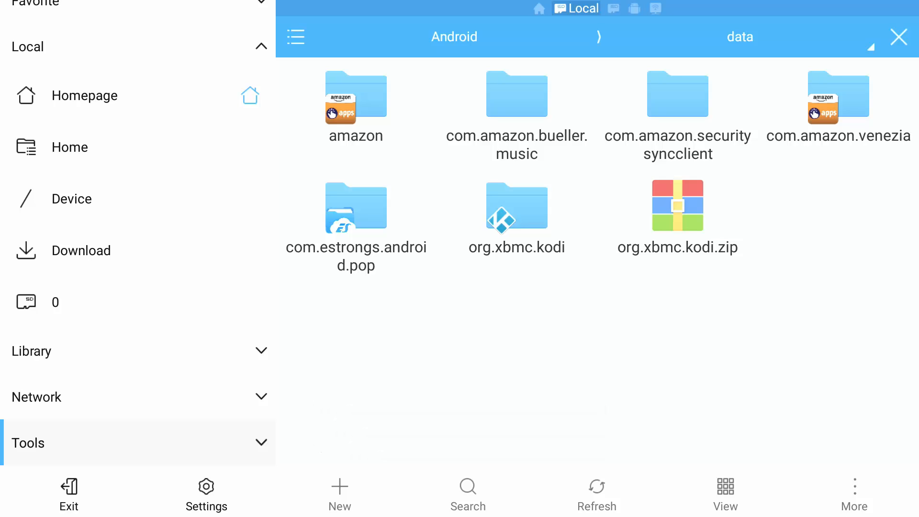
# - Delete the org.xbmc.kodi folder permanently, with Move to recycle bin unticked
pyautogui.click(355, 105)
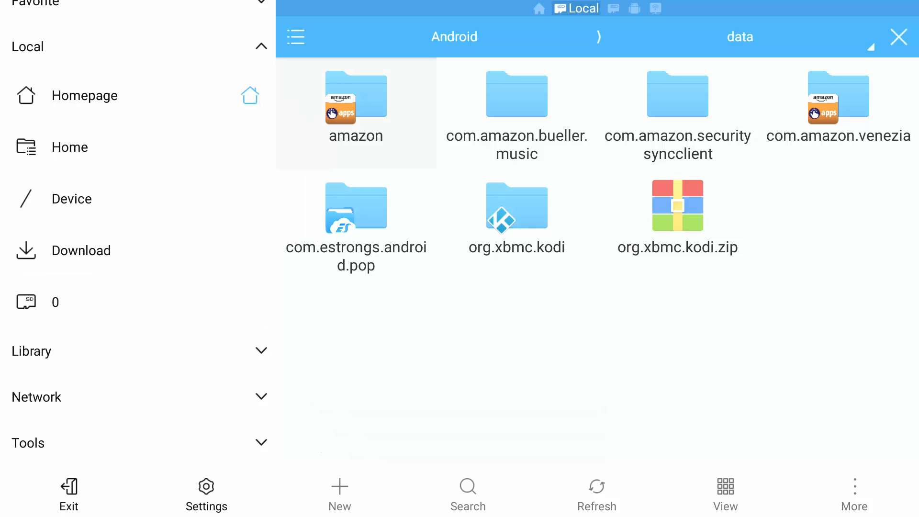
pyautogui.click(516, 206)
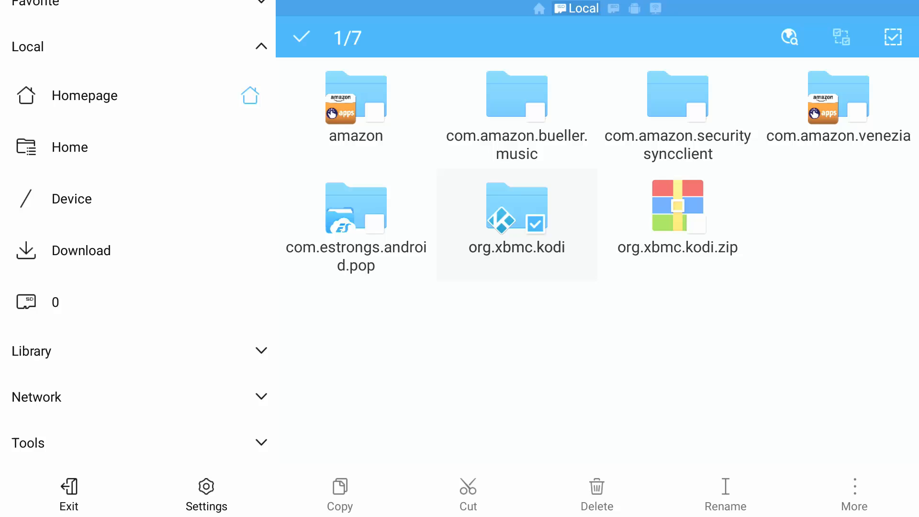
pyautogui.click(596, 492)
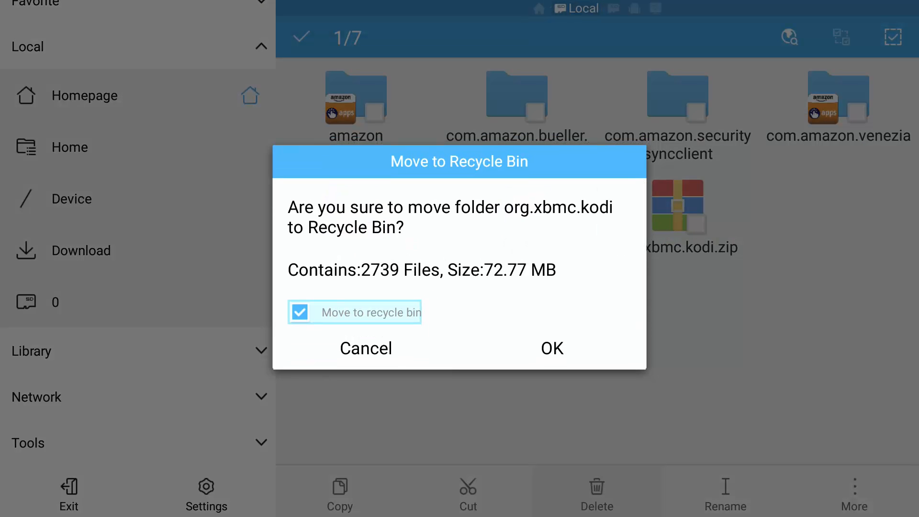
pyautogui.click(299, 311)
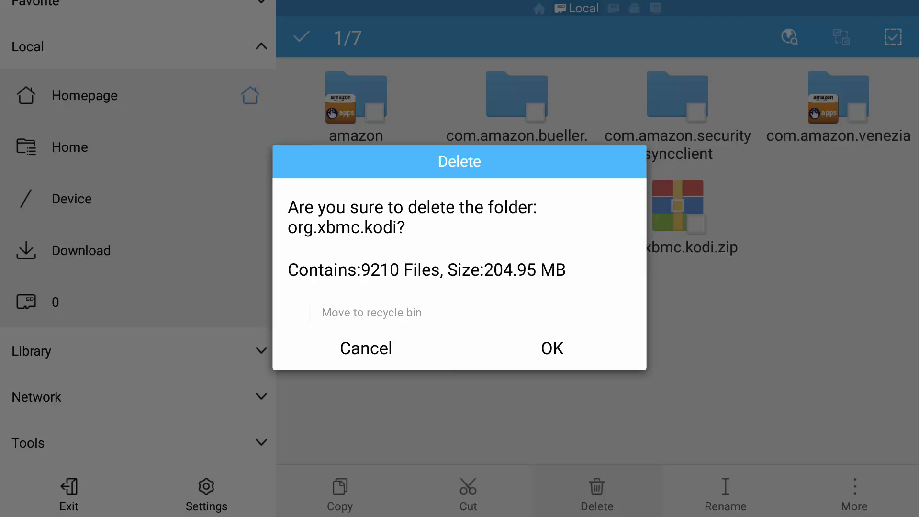
pyautogui.click(365, 348)
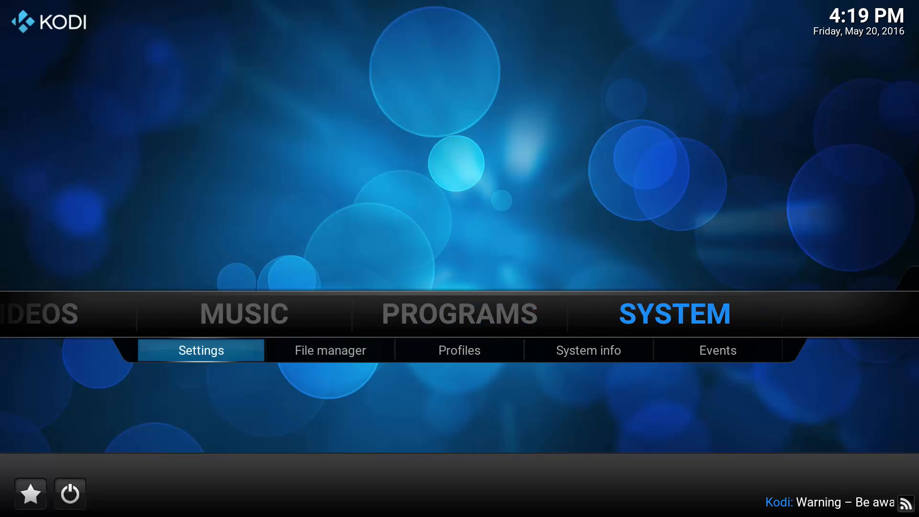
# - Exit Kodi through its power options on the default home screen
pyautogui.click(69, 492)
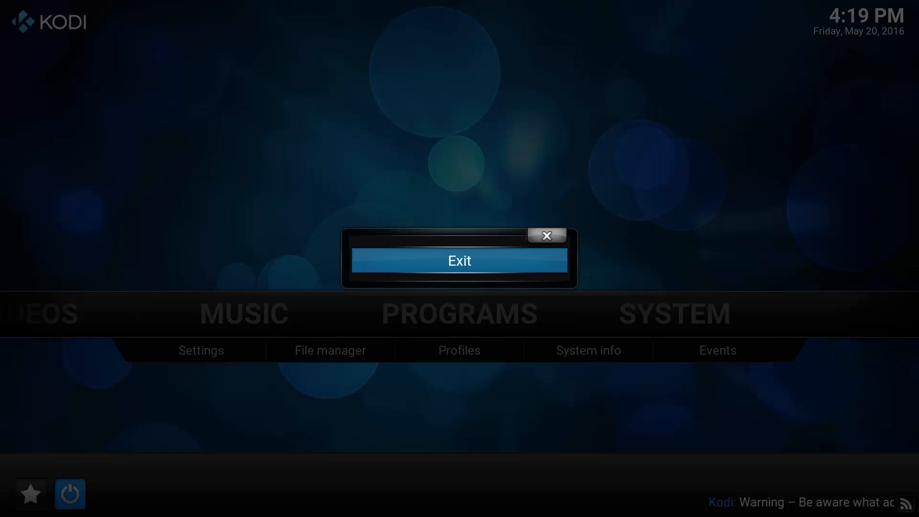
pyautogui.click(460, 261)
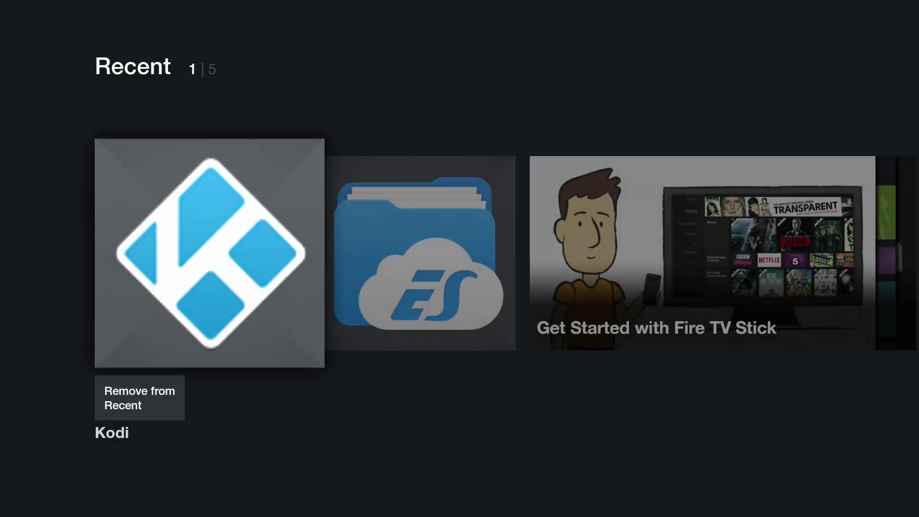
# - Reopen ES File Explorer from the Fire TV Recent row
pyautogui.hscroll(3)
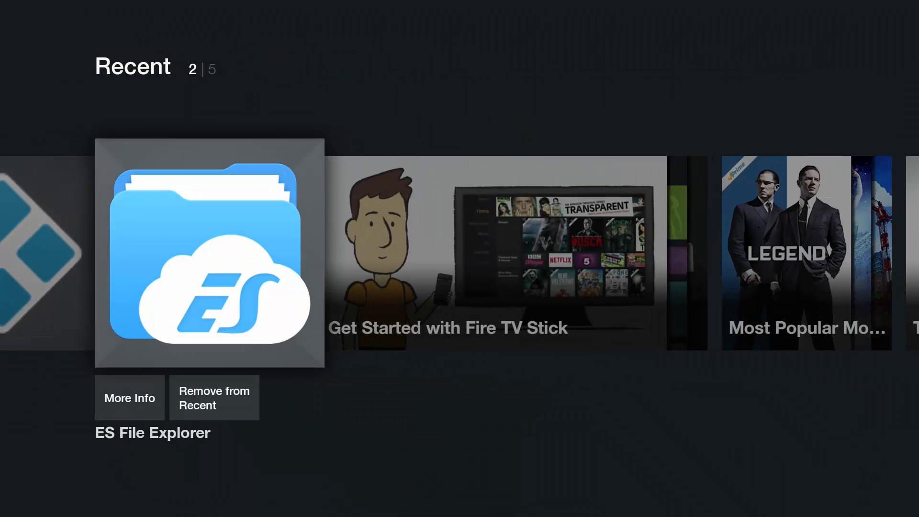
pyautogui.click(208, 253)
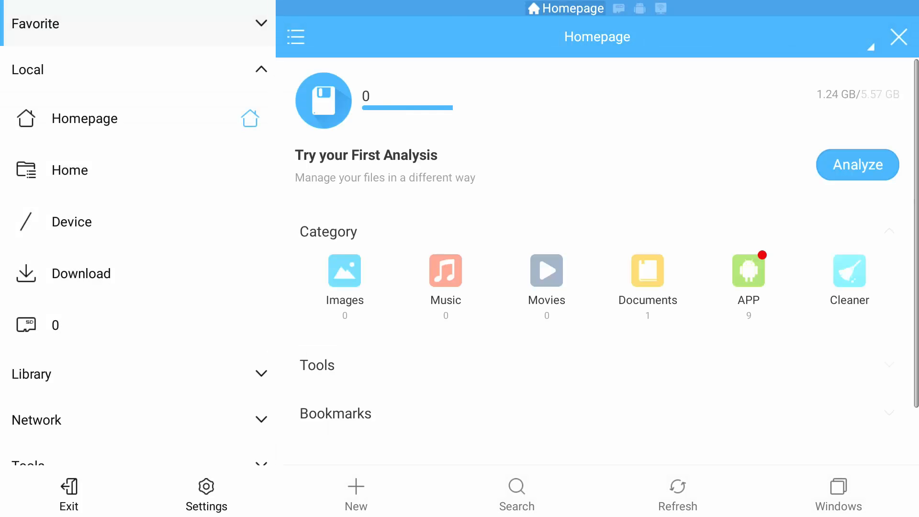
# - Return to sdcard > Android > data and select the org.xbmc.kodi folder
pyautogui.click(69, 169)
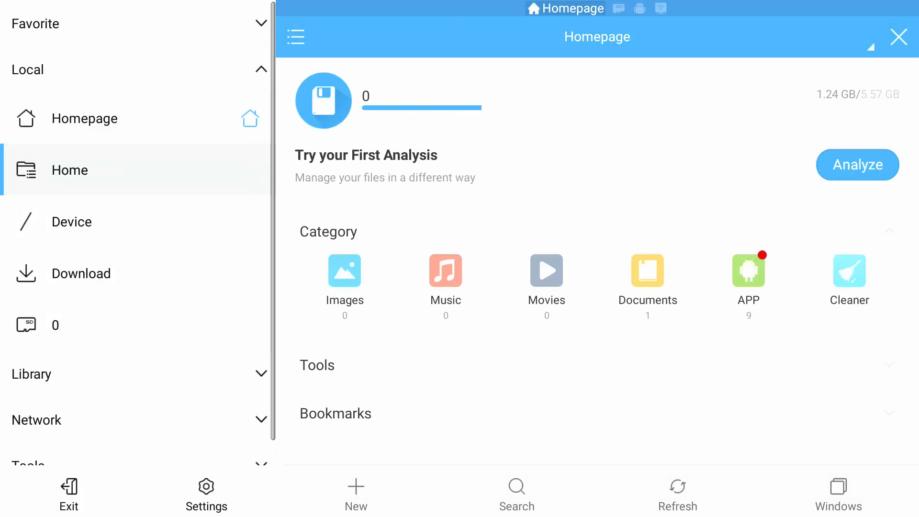
pyautogui.click(69, 170)
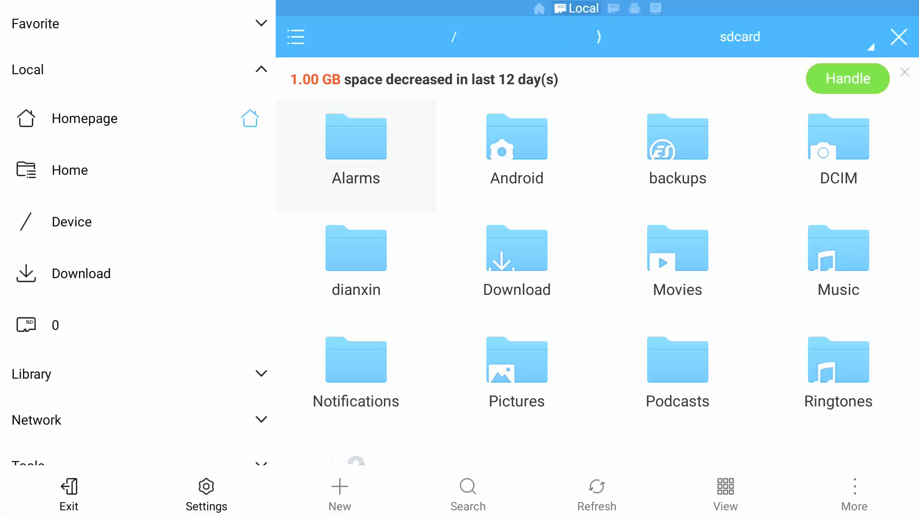
pyautogui.doubleClick(516, 138)
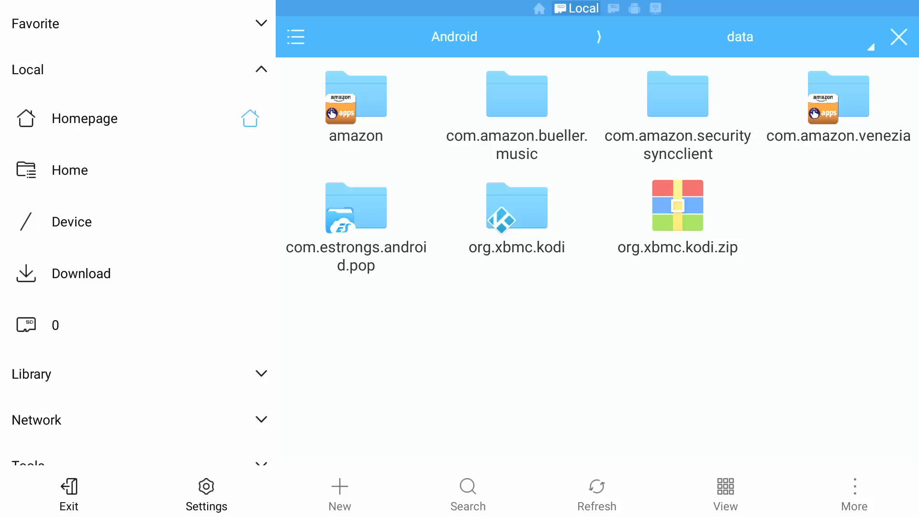
pyautogui.click(86, 118)
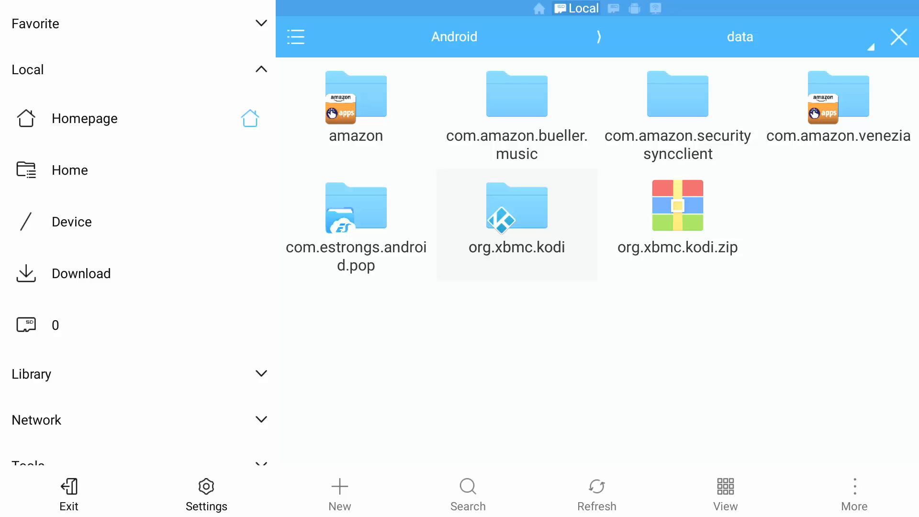
pyautogui.click(516, 207)
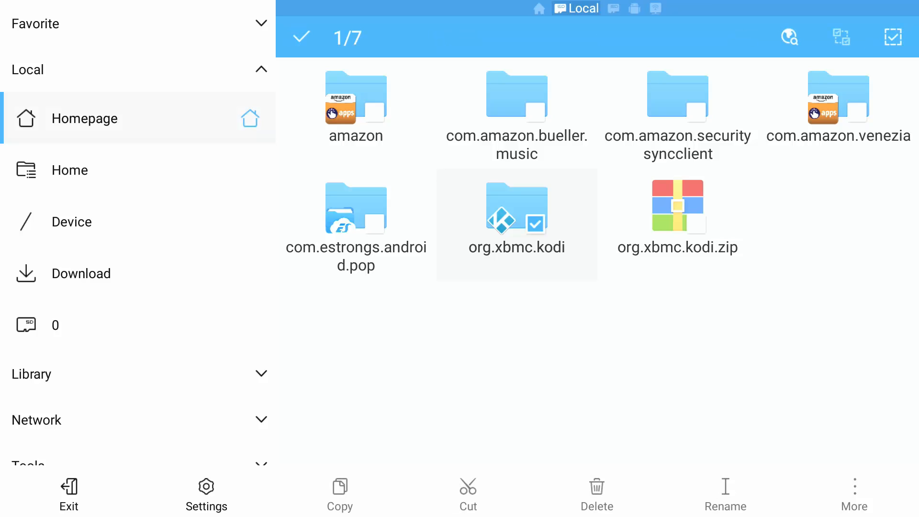
# - Delete the old org.xbmc.kodi folder and open org.xbmc.kodi.zip, showing the folder inside
pyautogui.click(69, 170)
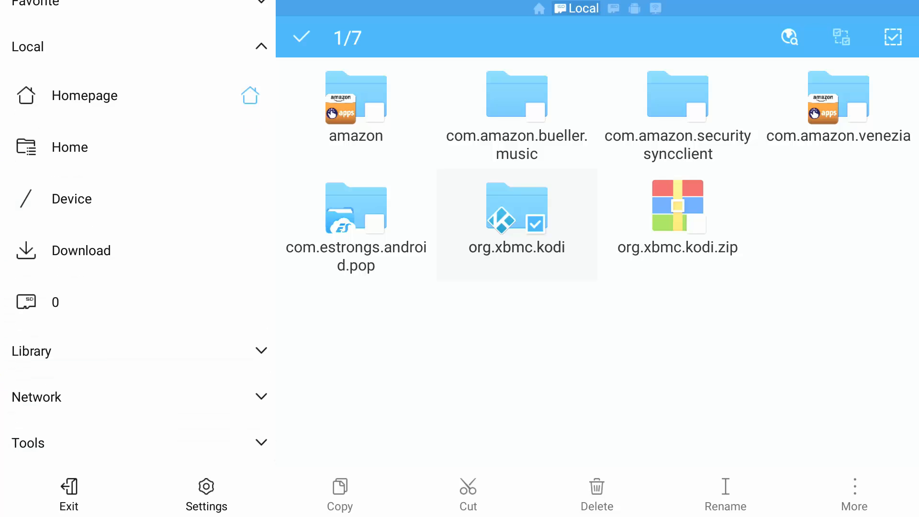
pyautogui.click(596, 492)
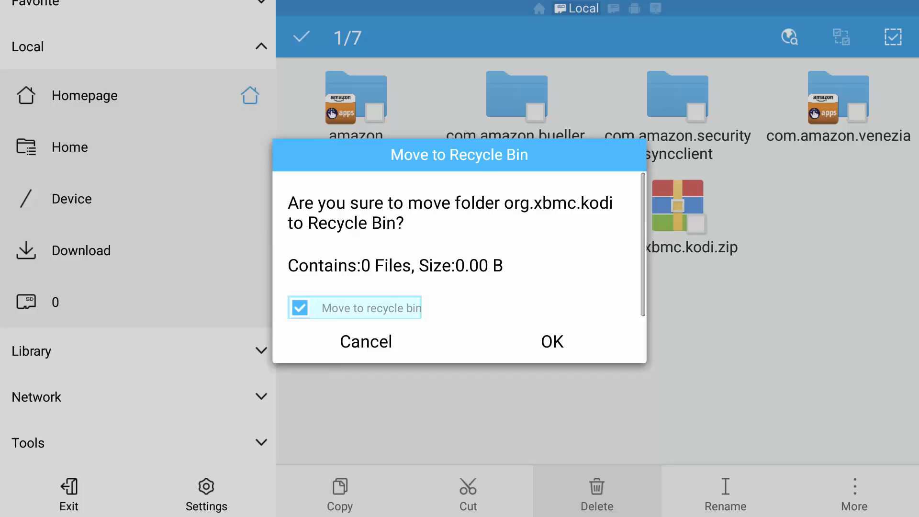
pyautogui.click(299, 308)
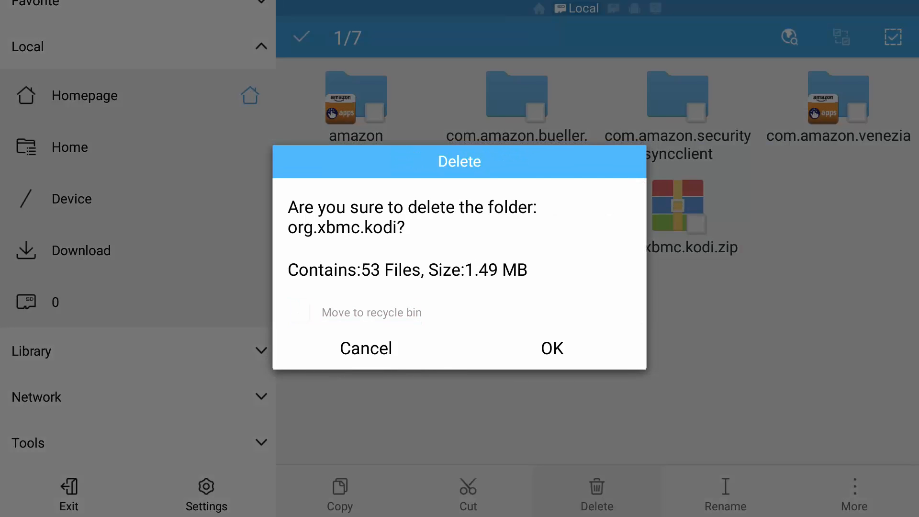
pyautogui.click(550, 348)
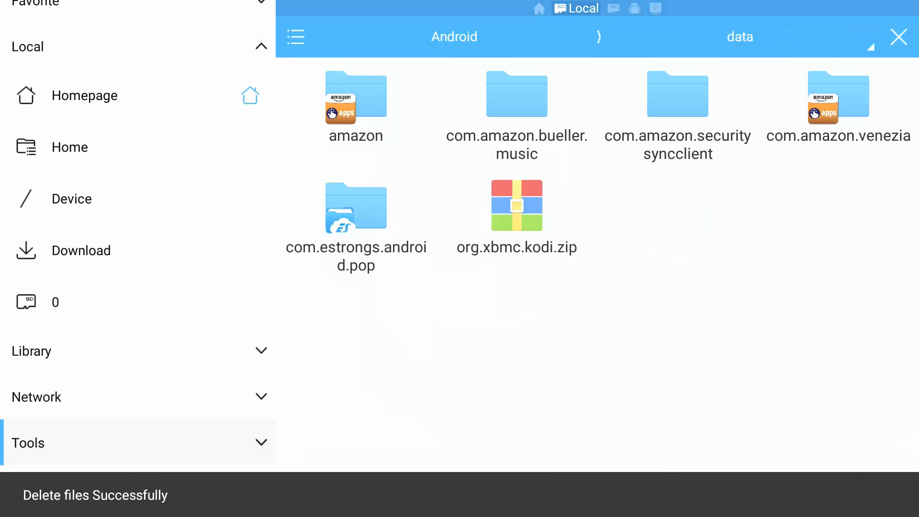
pyautogui.click(71, 198)
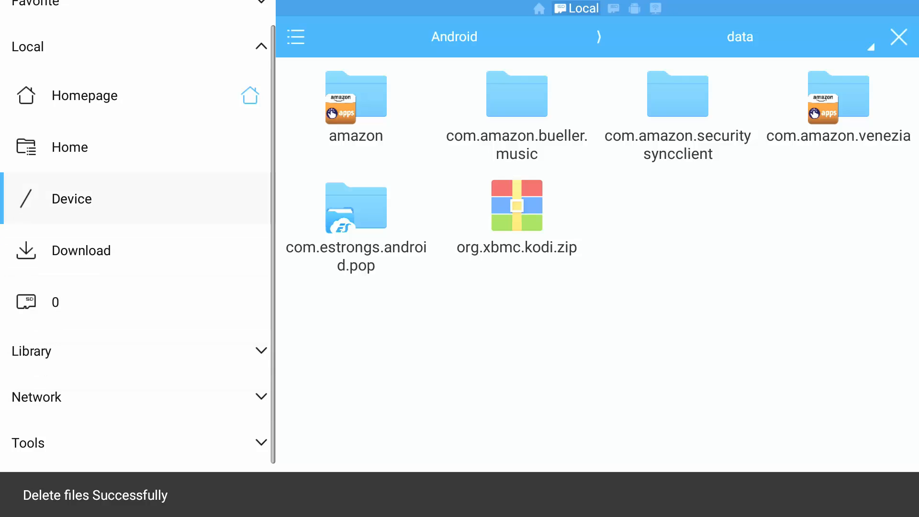
pyautogui.click(516, 205)
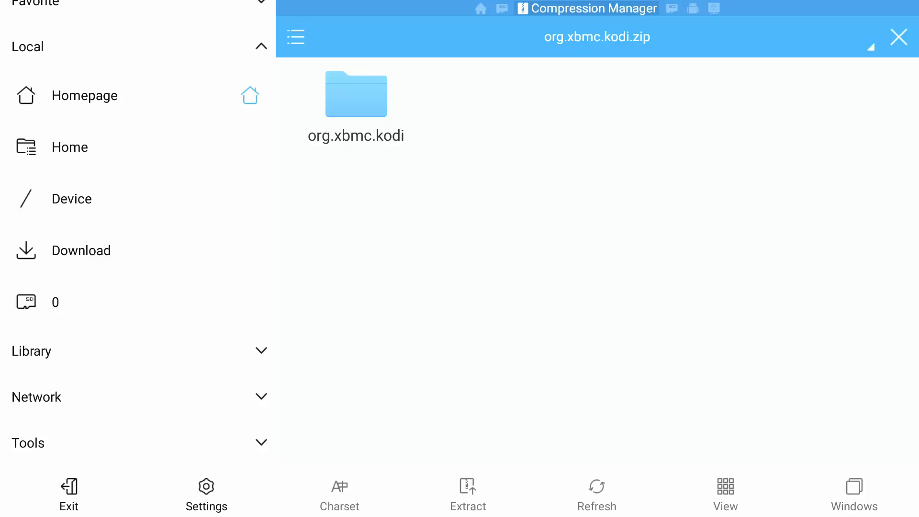
# - Select org.xbmc.kodi.zip in Compression Manager and start Extract from the bottom toolbar
pyautogui.click(81, 250)
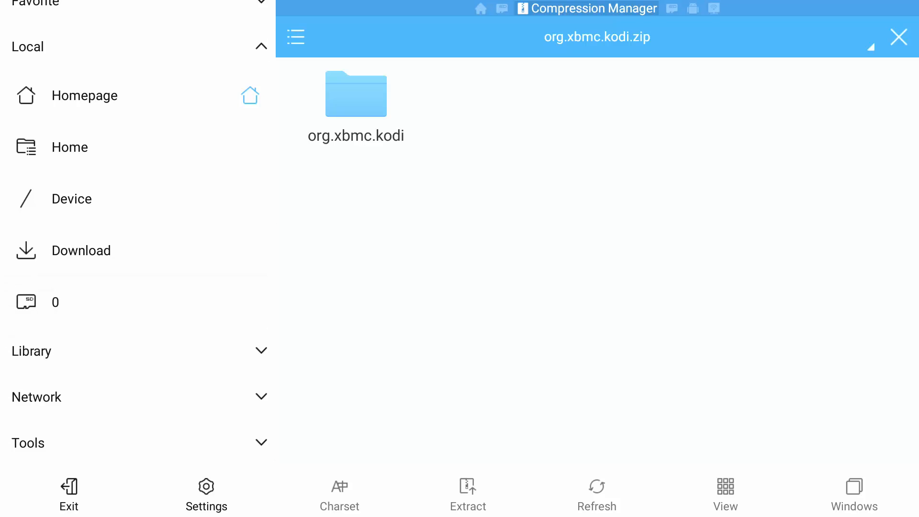
pyautogui.click(467, 495)
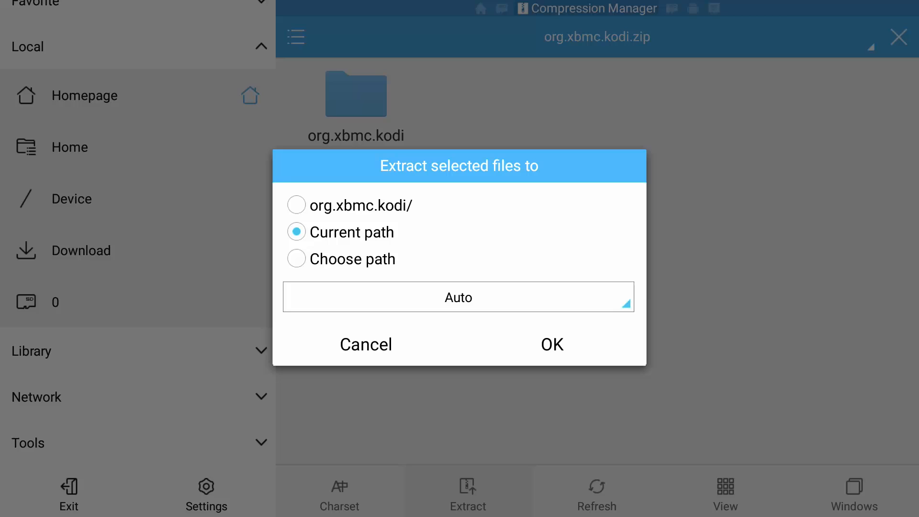
# - Confirm extraction to the Current path and let the org.xbmc.kodi folder unpack
pyautogui.click(551, 344)
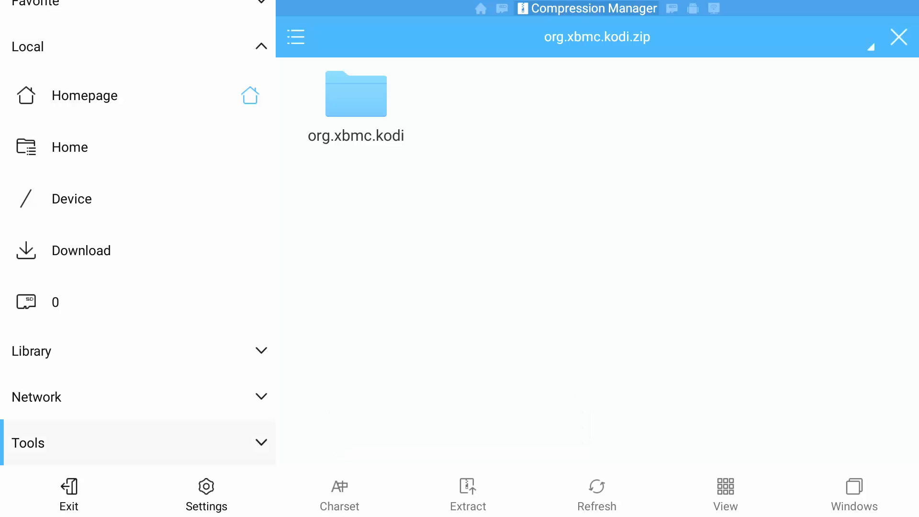
# - Leave the archive and browse to sdcard/Android/data to find the restored org.xbmc.kodi folder
pyautogui.click(69, 146)
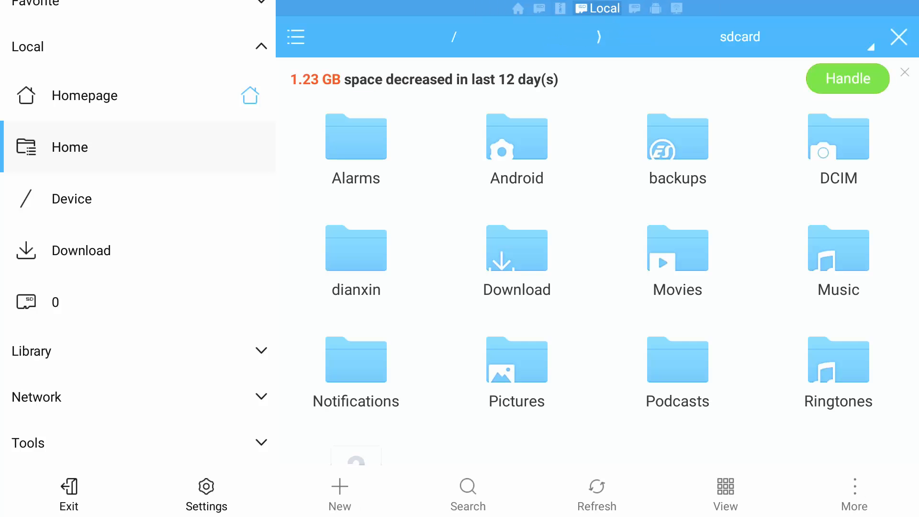
pyautogui.doubleClick(516, 138)
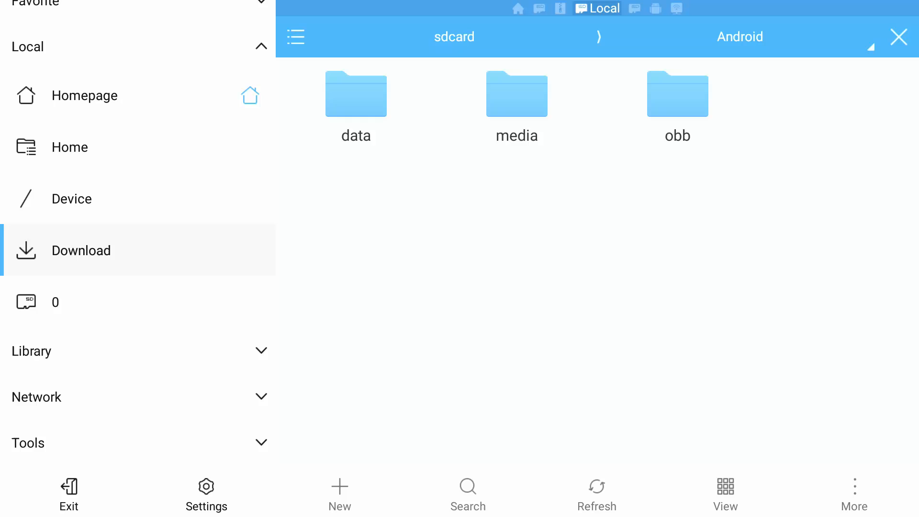
pyautogui.doubleClick(356, 94)
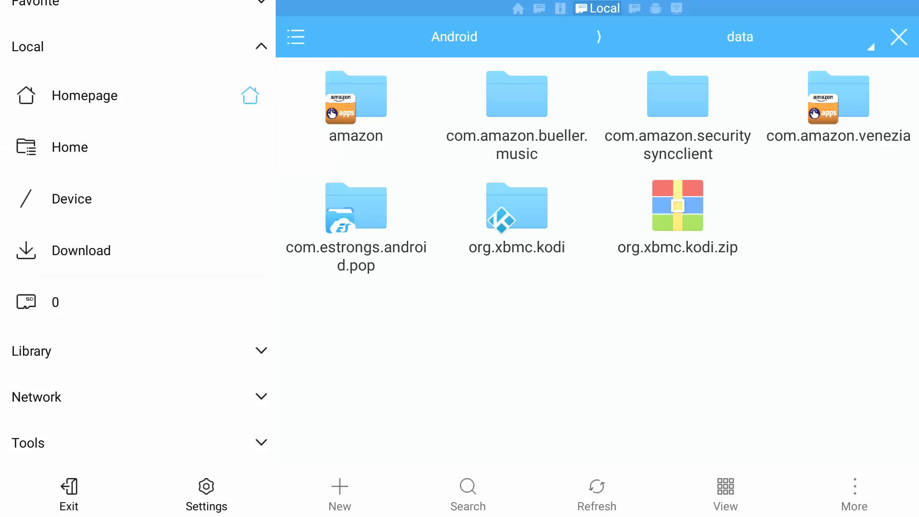
pyautogui.click(355, 105)
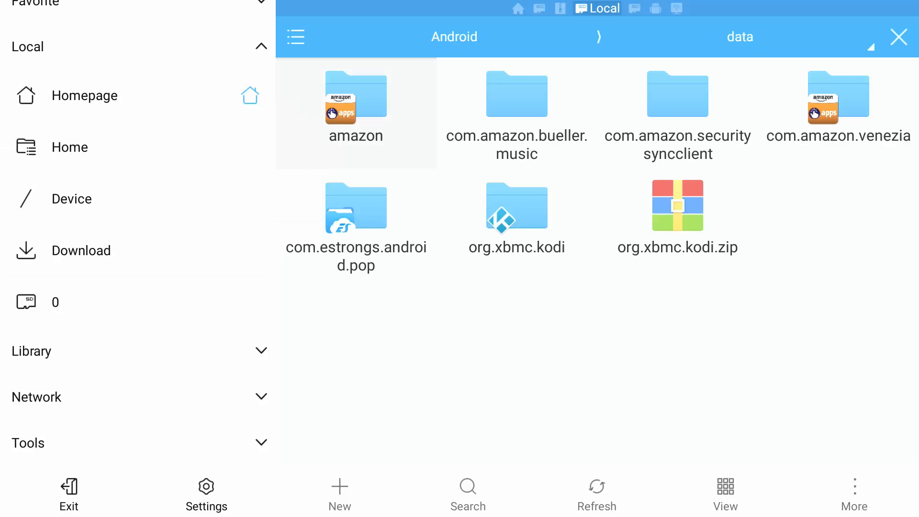
pyautogui.click(515, 207)
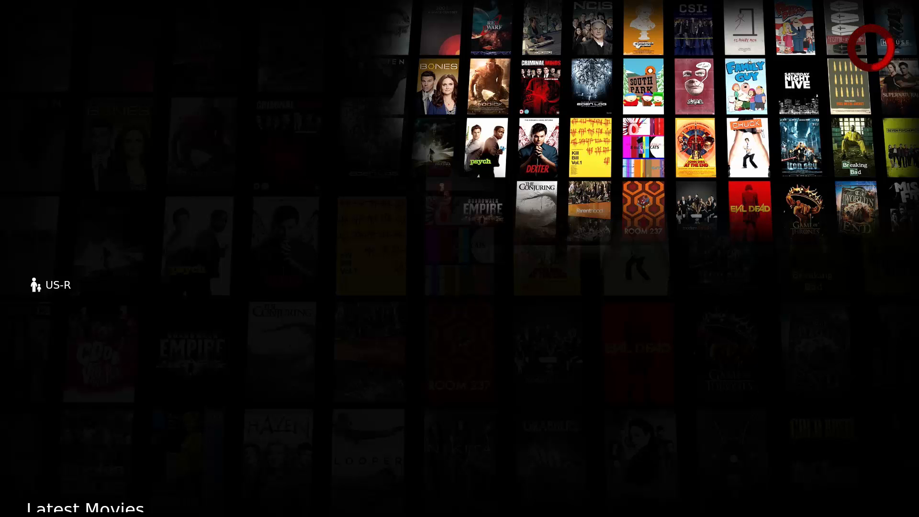
# - Focus the Trending Movies row, then reveal the add-on menu with S.A.L.T.S, Exodus, Specto and Phoenix
pyautogui.click(84, 410)
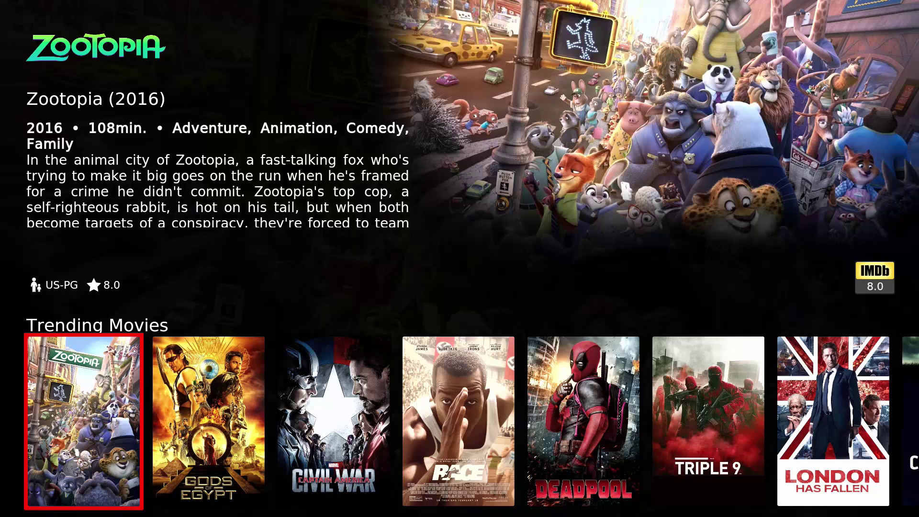
pyautogui.click(34, 24)
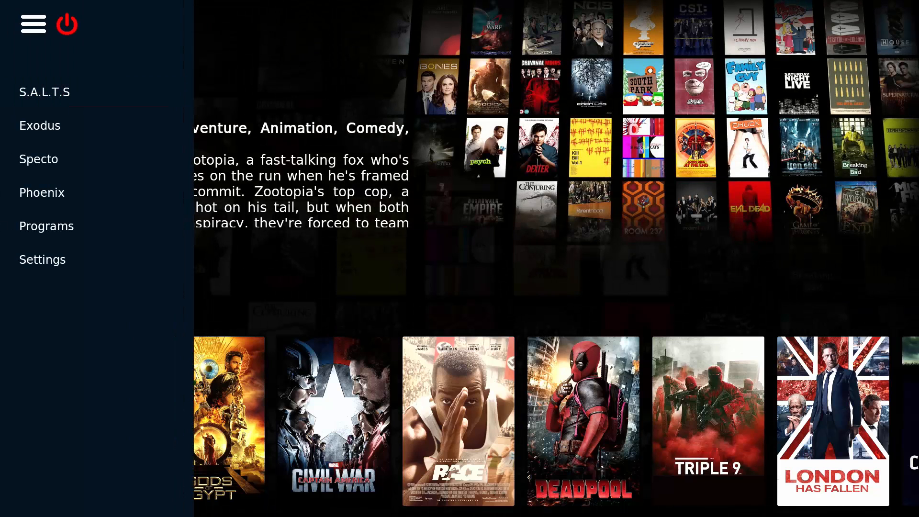
pyautogui.click(66, 24)
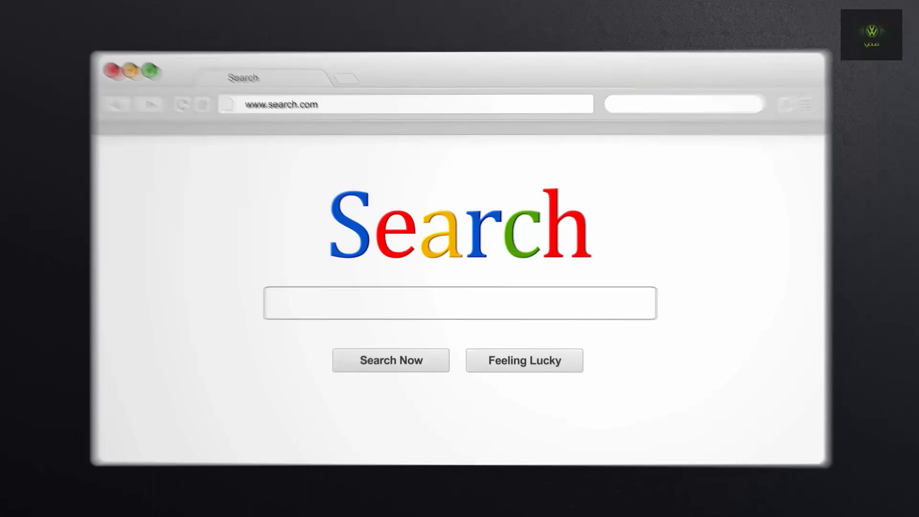
pyautogui.write('V')
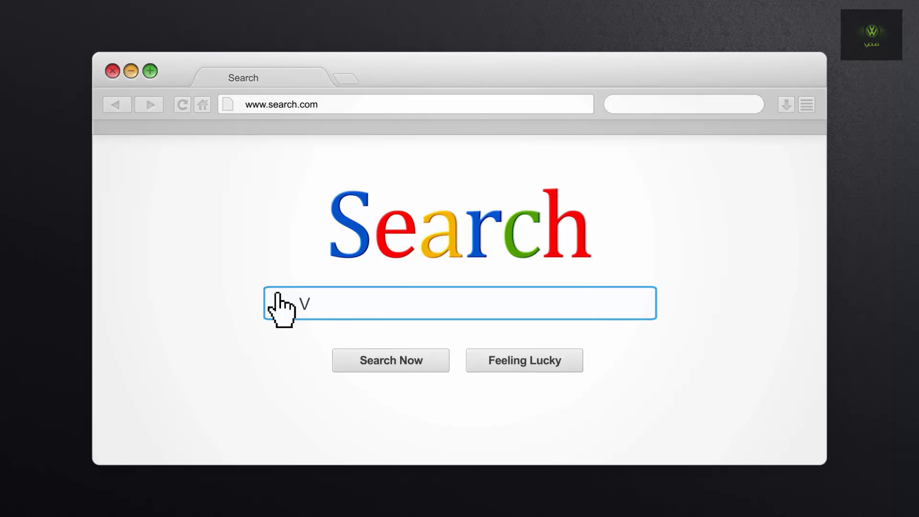